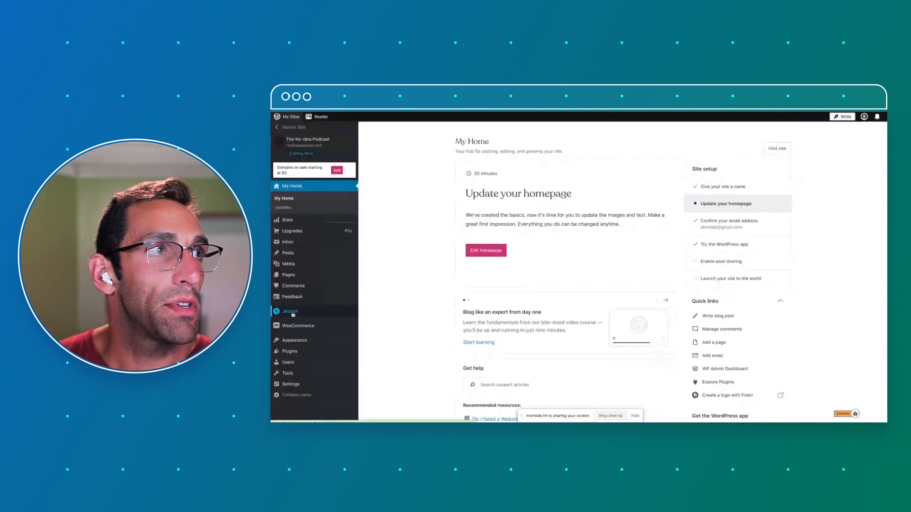
Show the Jetpack dashboard's zero-view stats and Security overview, clearing the stats-activated notice.
{"action": "left_click", "coordinate": [290, 312]}
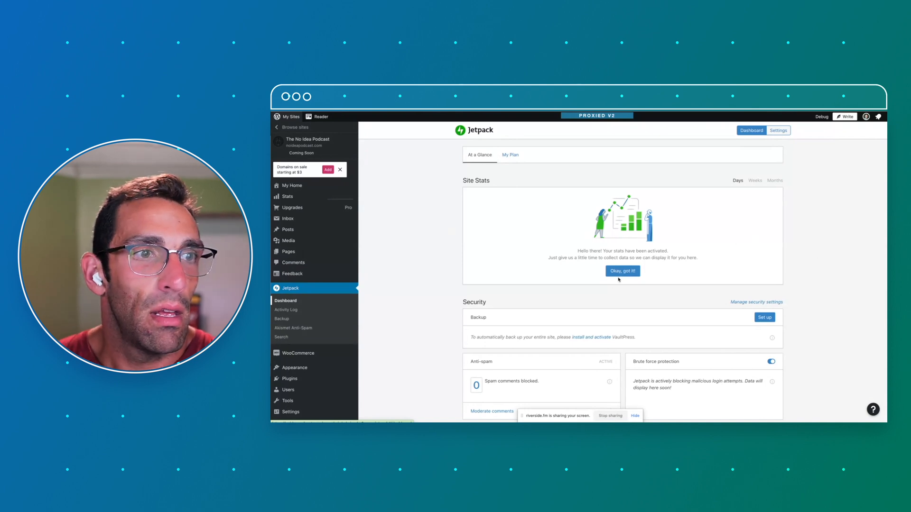
{"action": "left_click", "coordinate": [623, 272]}
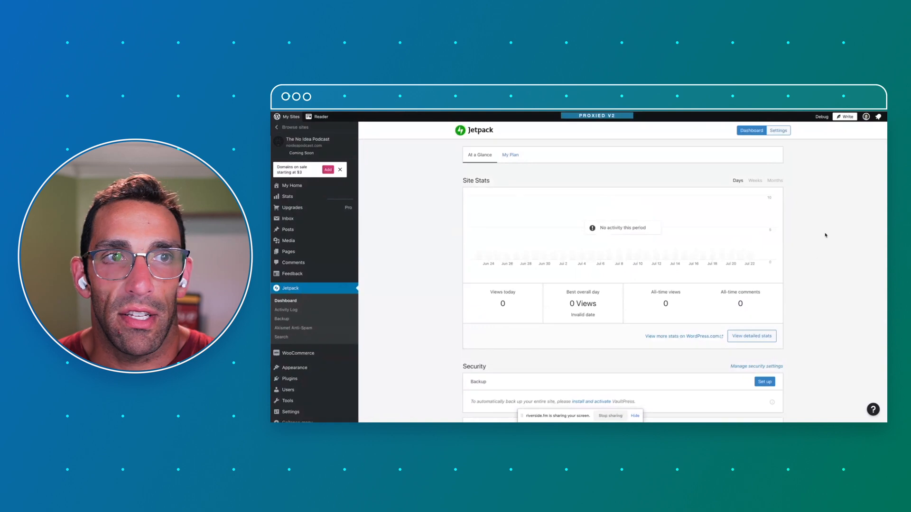
{"action": "mouse_move", "coordinate": [440, 244]}
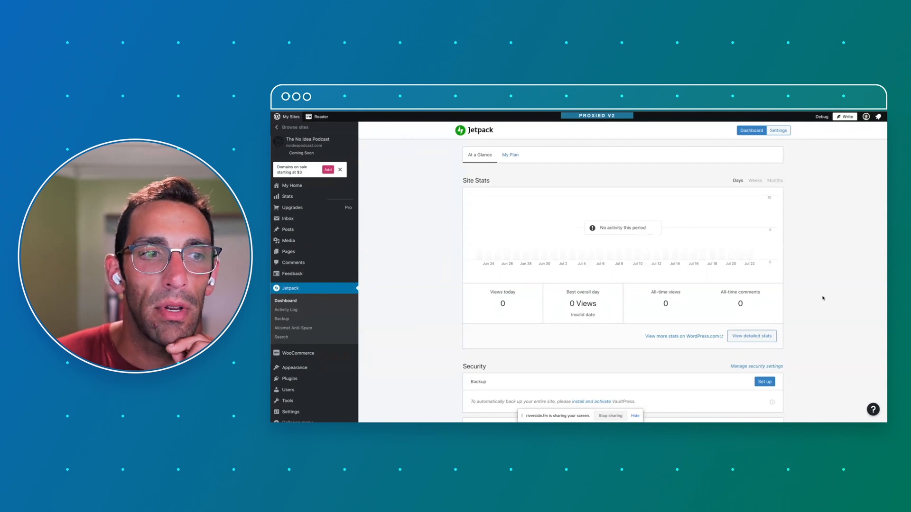
{"action": "scroll", "scroll_direction": "down", "scroll_amount": 3}
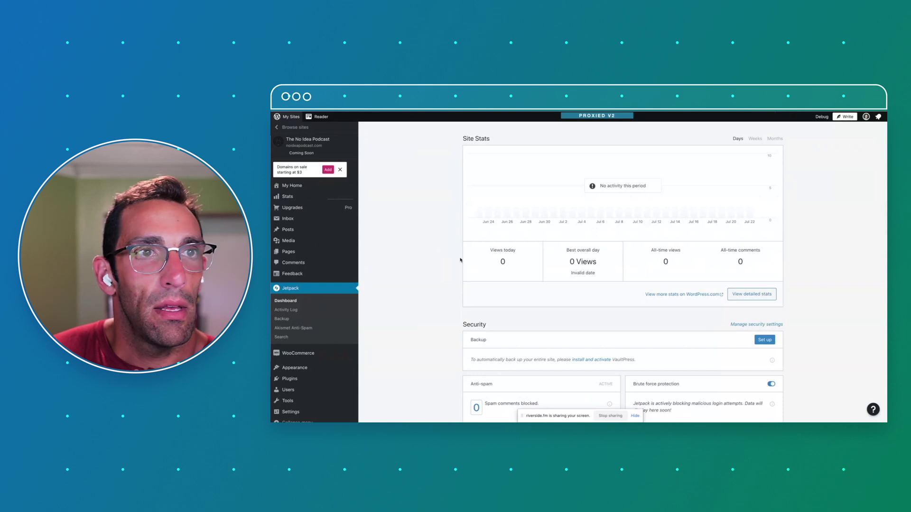
{"action": "scroll", "scroll_direction": "down", "scroll_amount": 3}
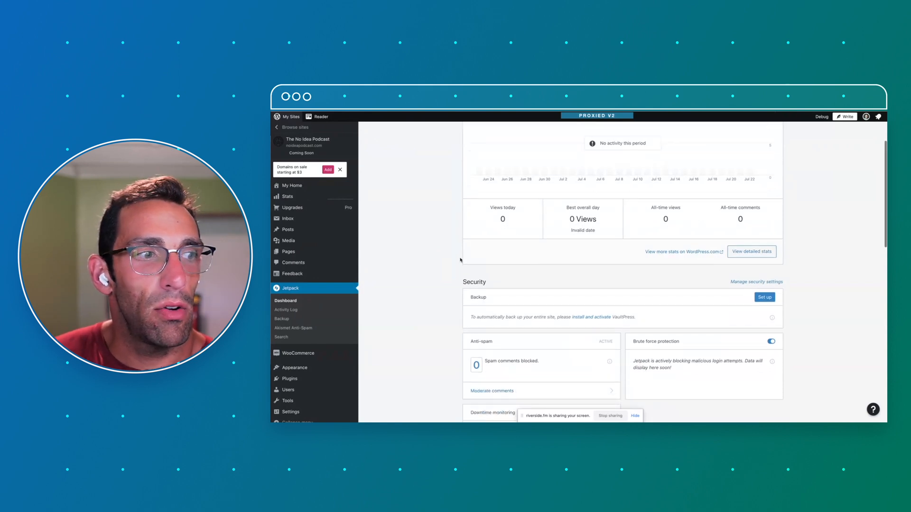
{"action": "scroll", "scroll_direction": "down", "scroll_amount": 3}
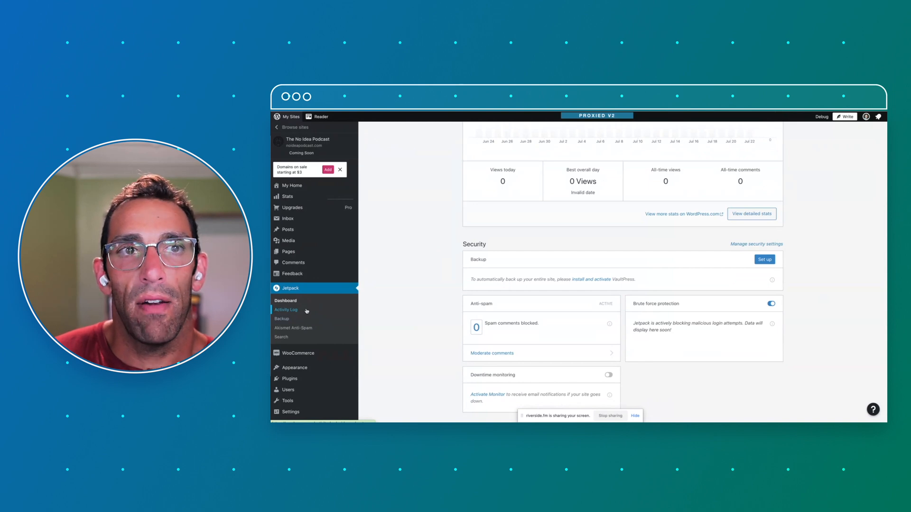
Review the Activity Log's dated backup, login and plugin-update entries.
{"action": "left_click", "coordinate": [286, 309]}
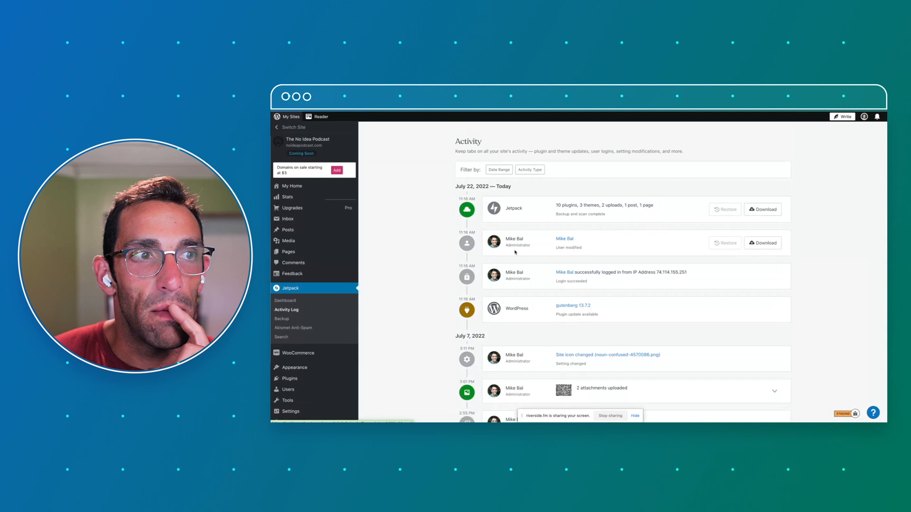
{"action": "mouse_move", "coordinate": [650, 215]}
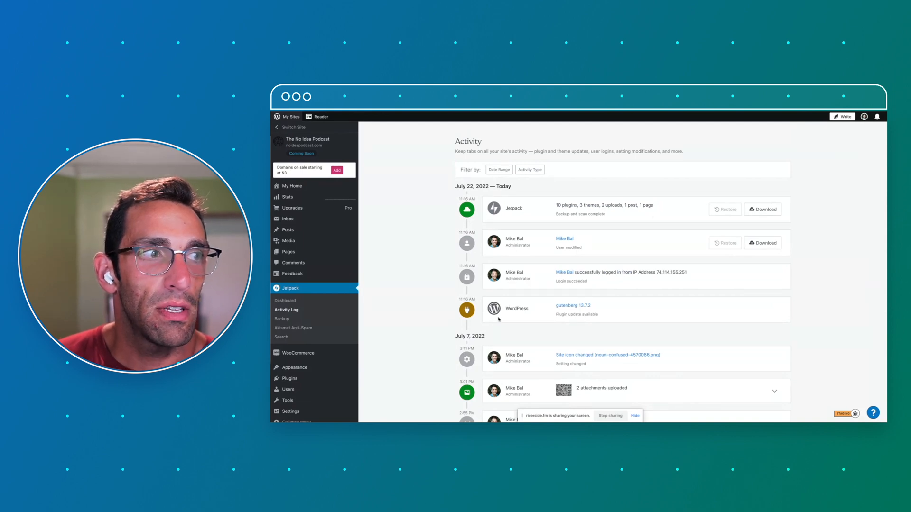
{"action": "mouse_move", "coordinate": [536, 220]}
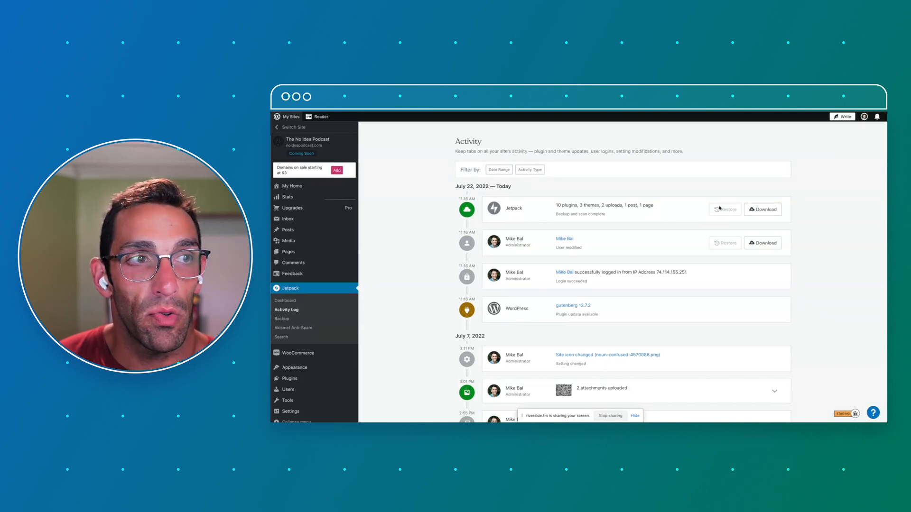
{"action": "mouse_move", "coordinate": [725, 266]}
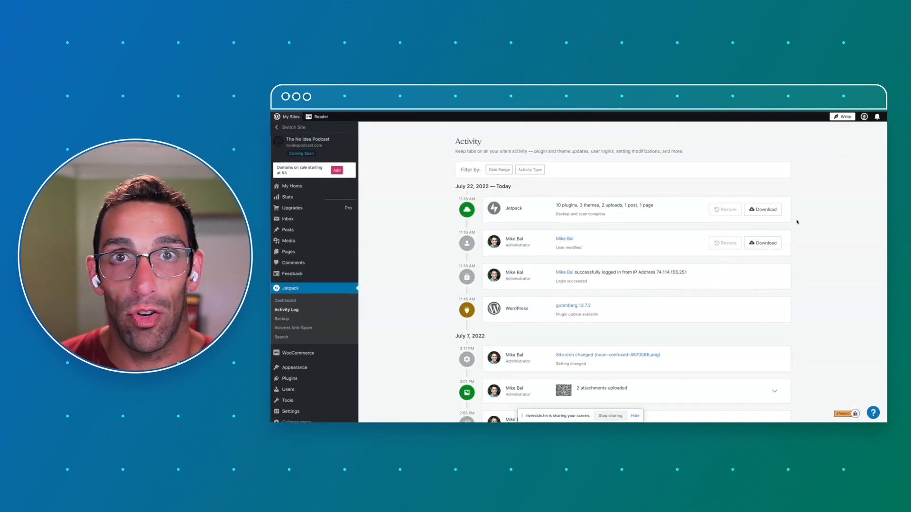
{"action": "scroll", "scroll_direction": "down", "scroll_amount": 3}
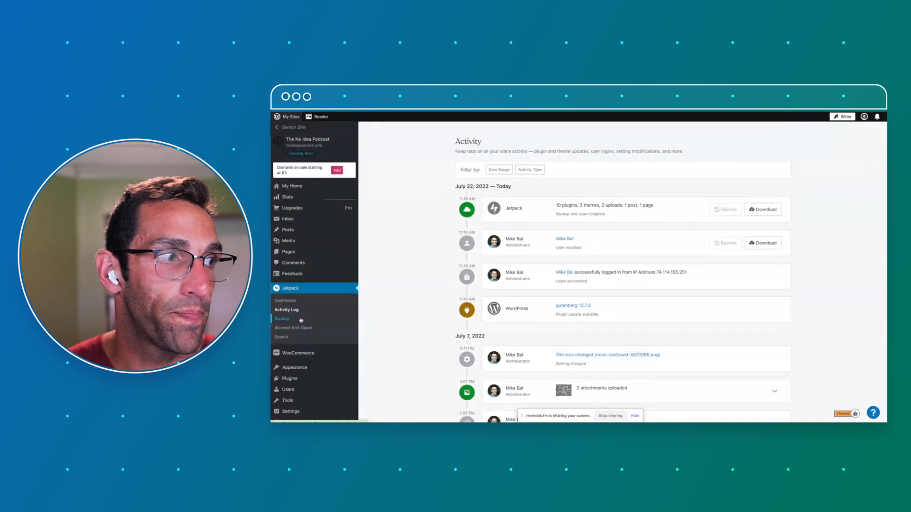
Show the Akismet Anti-Spam comment, strictness and privacy notice settings.
{"action": "left_click", "coordinate": [294, 327]}
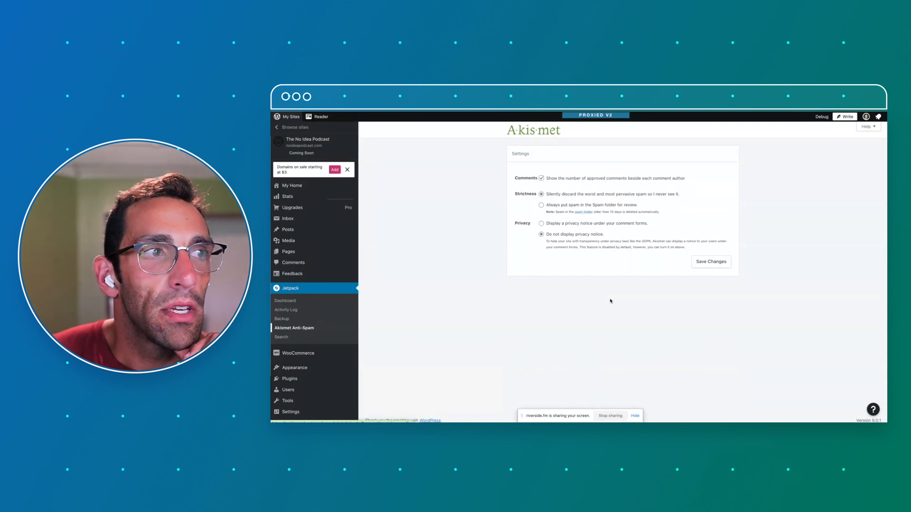
{"action": "mouse_move", "coordinate": [523, 176]}
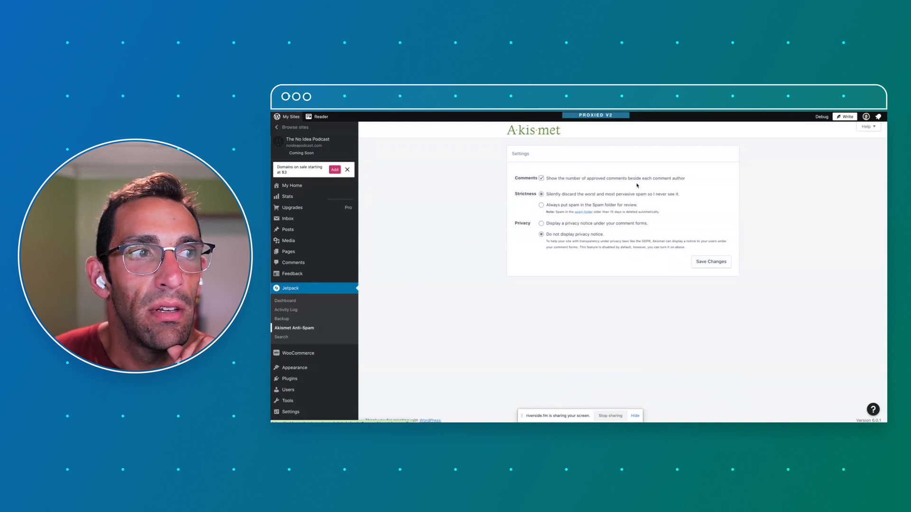
{"action": "mouse_move", "coordinate": [655, 204]}
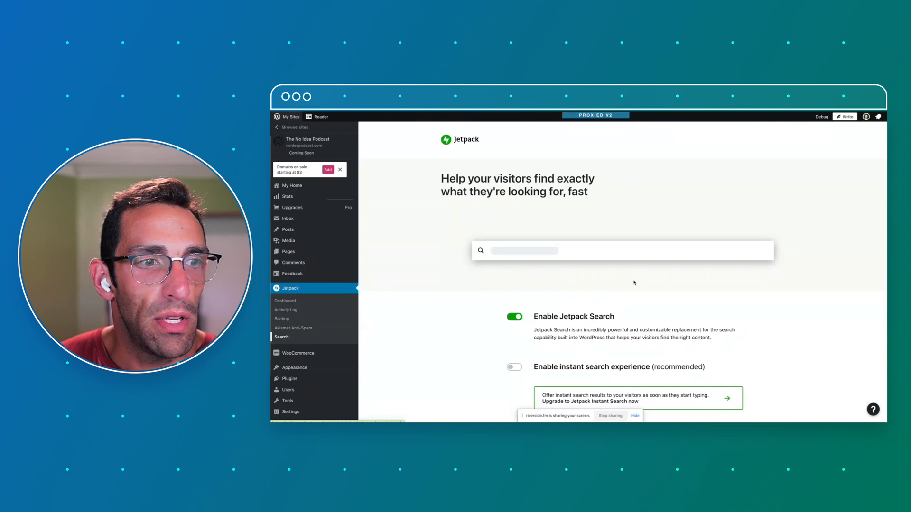
Review the Jetpack Search options, with search enabled and instant search off.
{"action": "scroll", "scroll_direction": "down", "scroll_amount": 3}
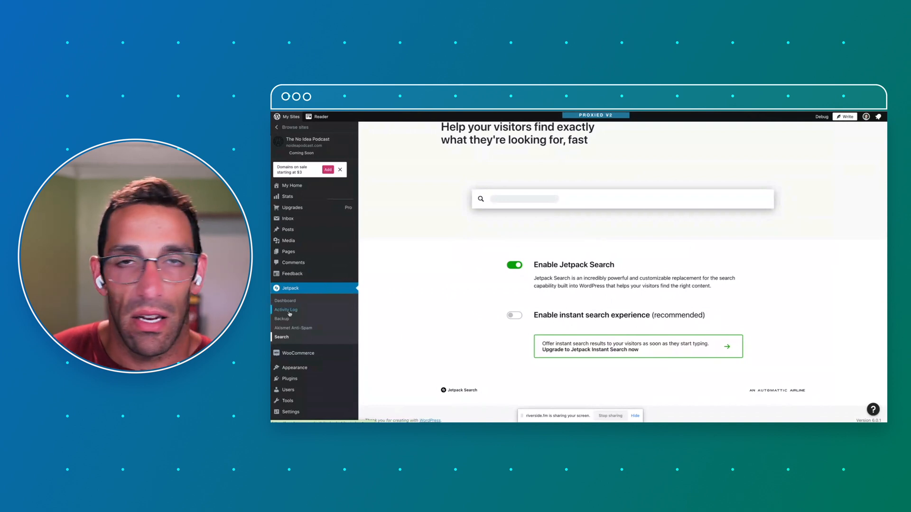
Show the Feedback Form Responses list, currently empty.
{"action": "left_click", "coordinate": [292, 273]}
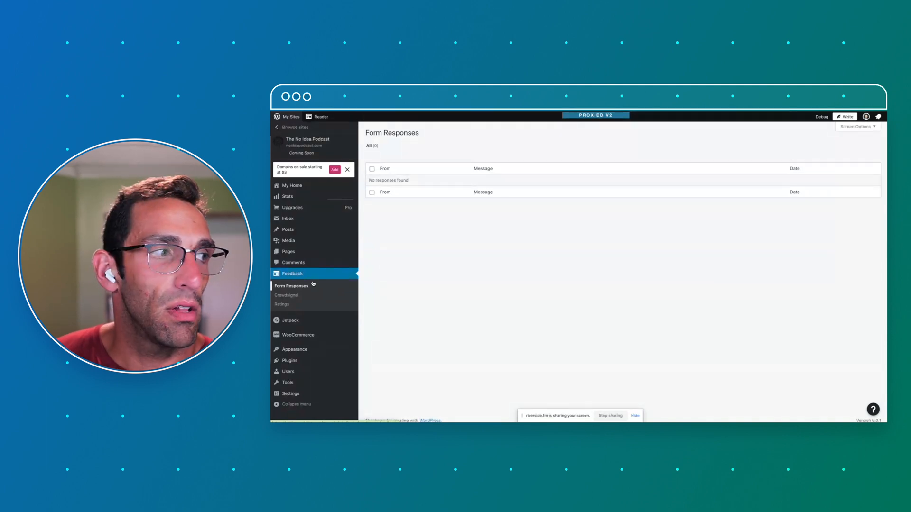
{"action": "mouse_move", "coordinate": [300, 296]}
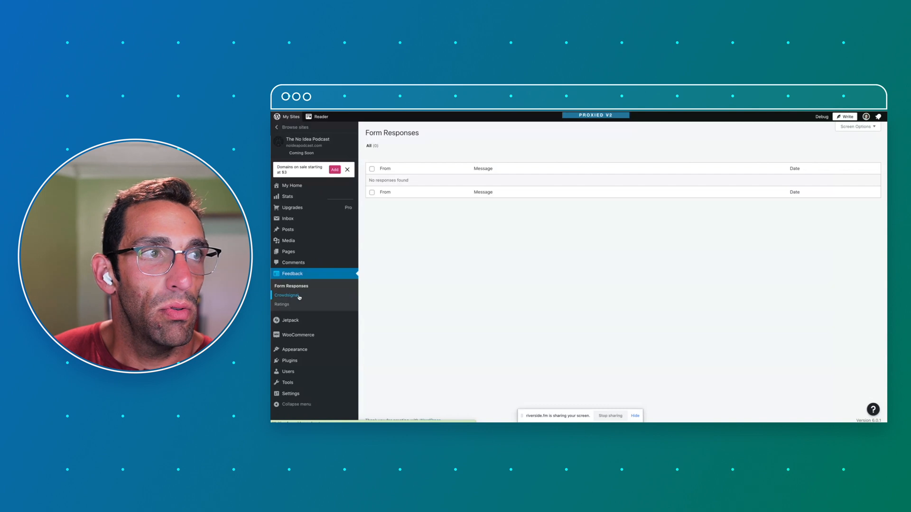
{"action": "left_click", "coordinate": [286, 295]}
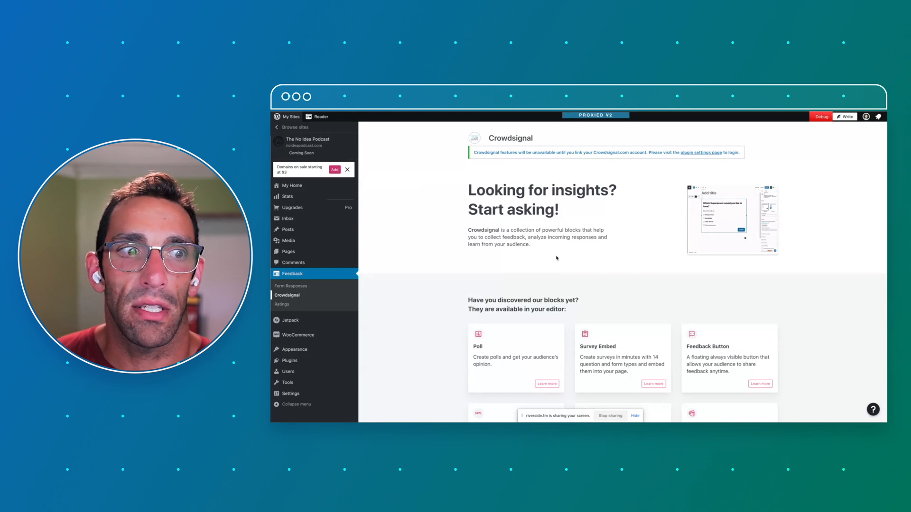
{"action": "scroll", "scroll_direction": "down", "scroll_amount": 3}
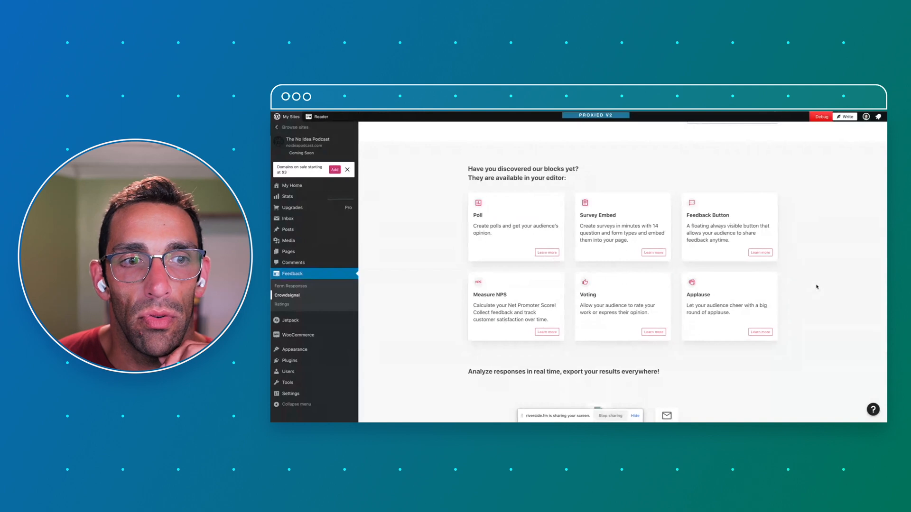
{"action": "mouse_move", "coordinate": [788, 325]}
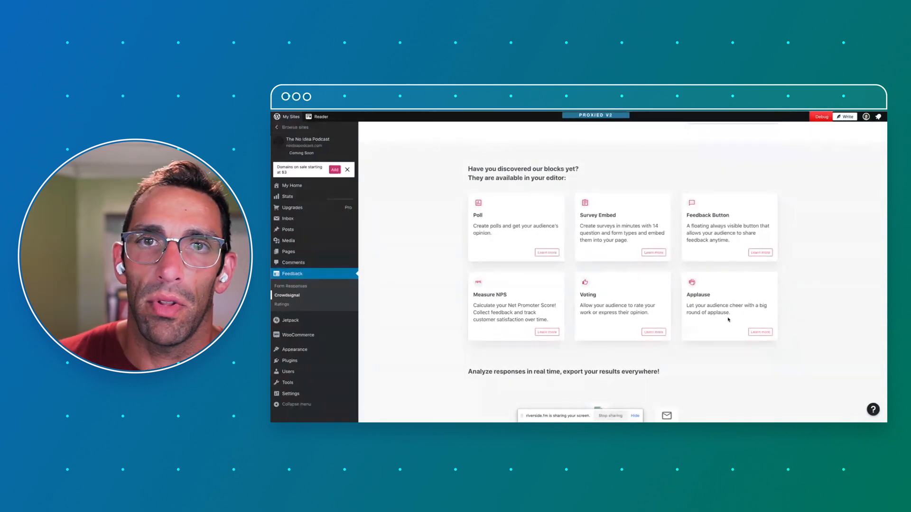
{"action": "scroll", "scroll_direction": "down", "scroll_amount": 3}
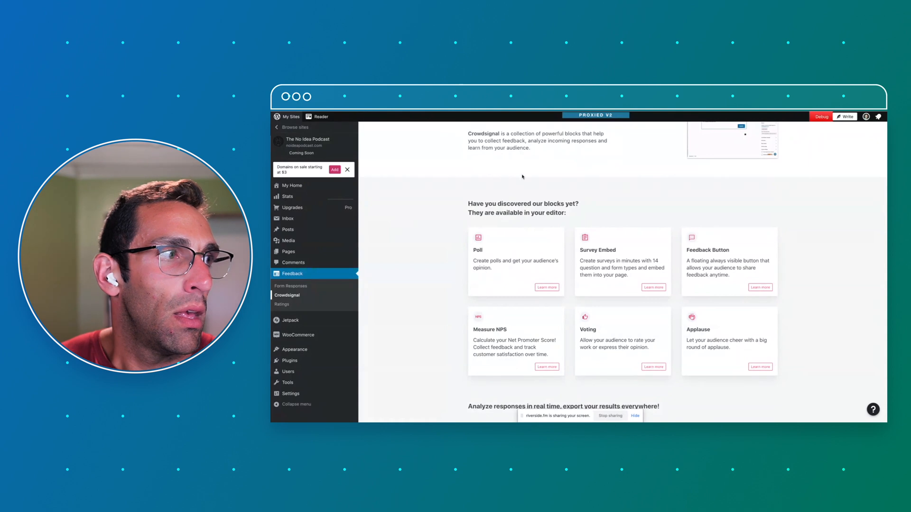
{"action": "scroll", "scroll_direction": "down", "scroll_amount": 3}
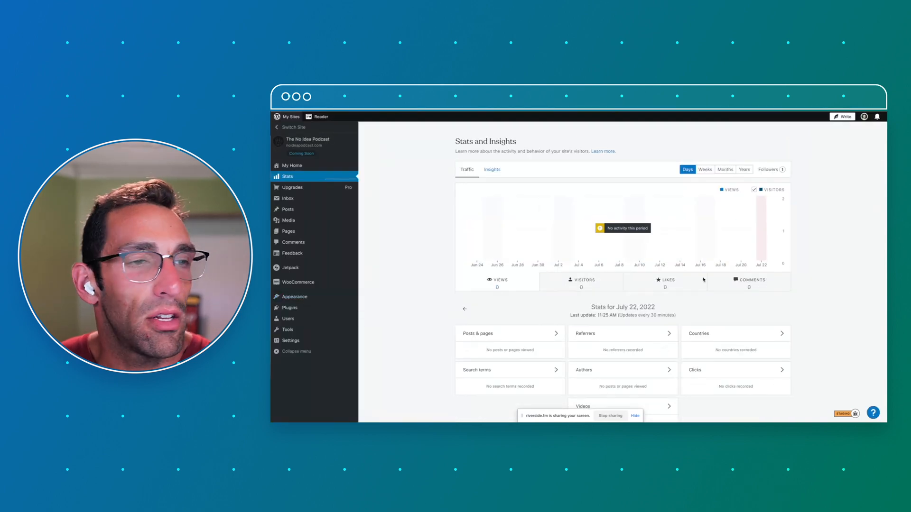
{"action": "scroll", "scroll_direction": "down", "scroll_amount": 3}
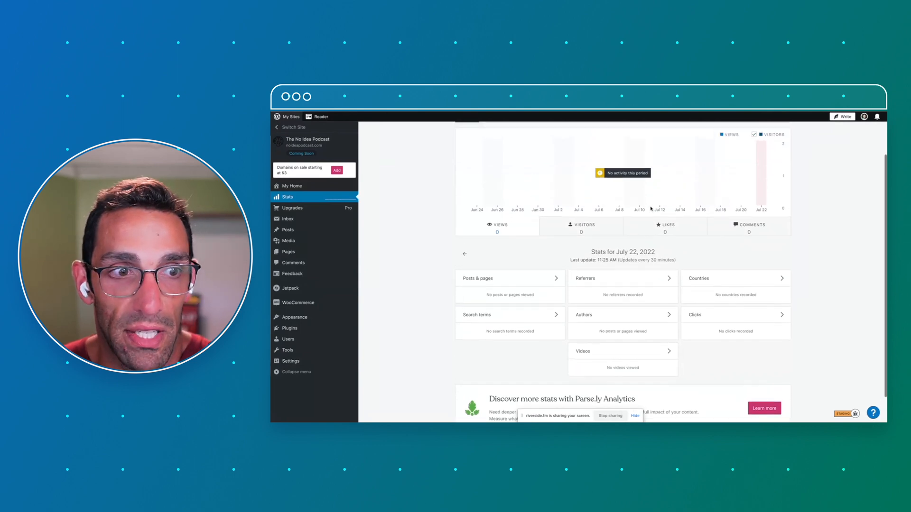
{"action": "scroll", "scroll_direction": "down", "scroll_amount": 3}
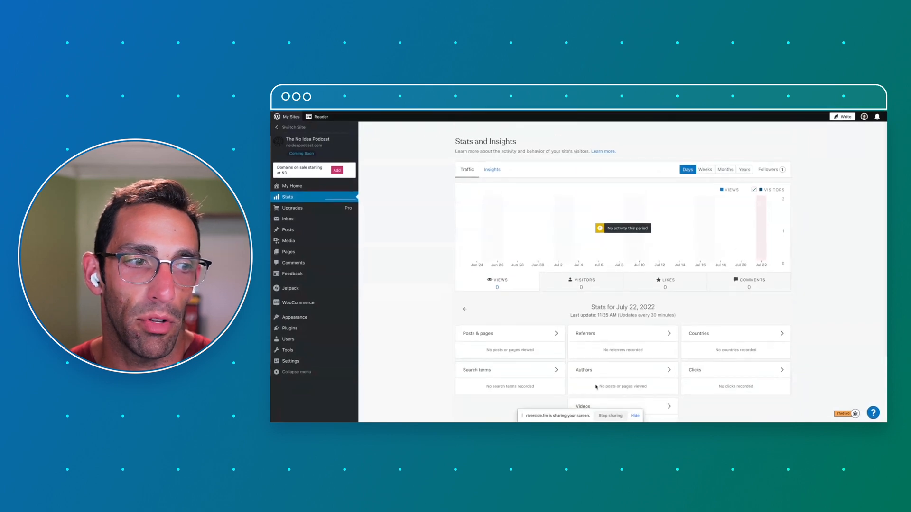
{"action": "scroll", "scroll_direction": "down", "scroll_amount": 3}
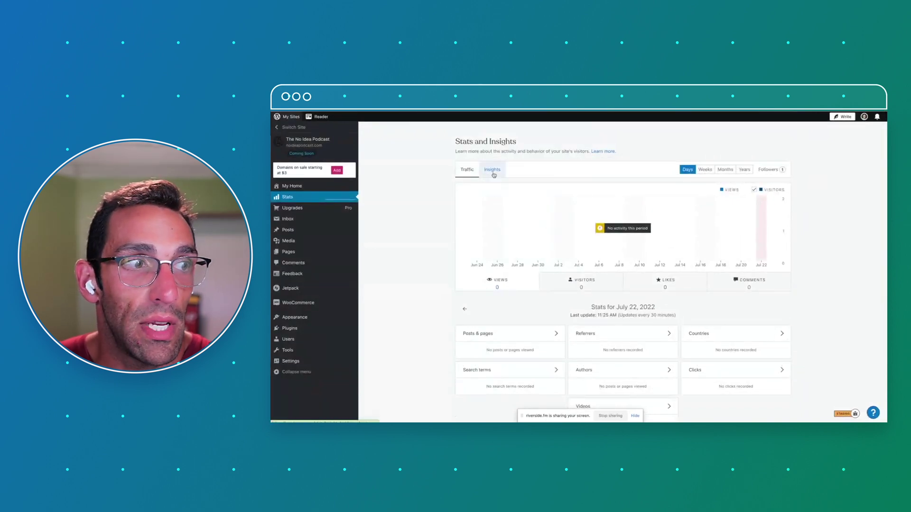
Review the Insights posting activity, all-time views and one-follower totals.
{"action": "left_click", "coordinate": [491, 169]}
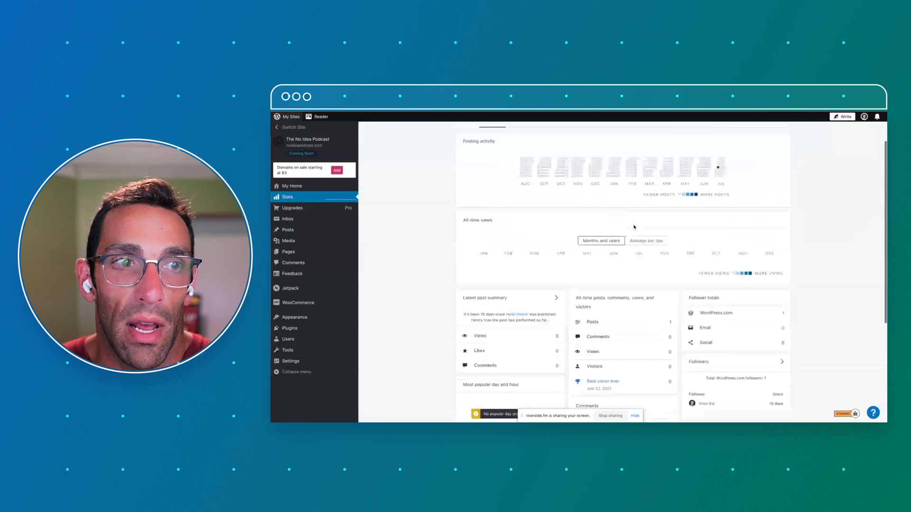
{"action": "scroll", "scroll_direction": "down", "scroll_amount": 3}
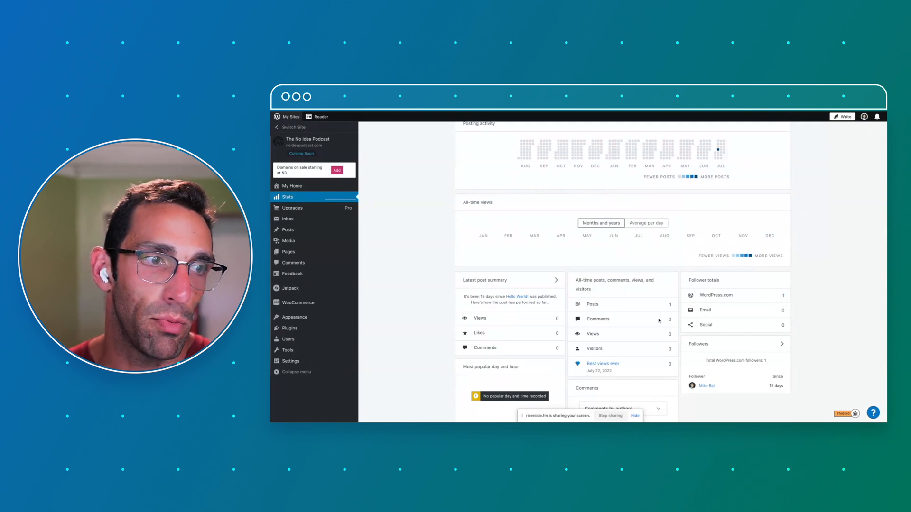
{"action": "scroll", "scroll_direction": "down", "scroll_amount": 3}
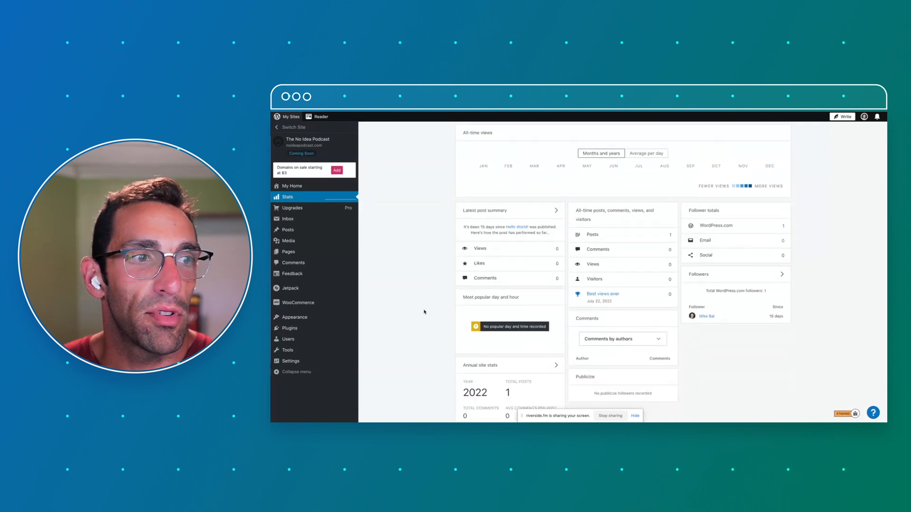
{"action": "scroll", "scroll_direction": "down", "scroll_amount": 3}
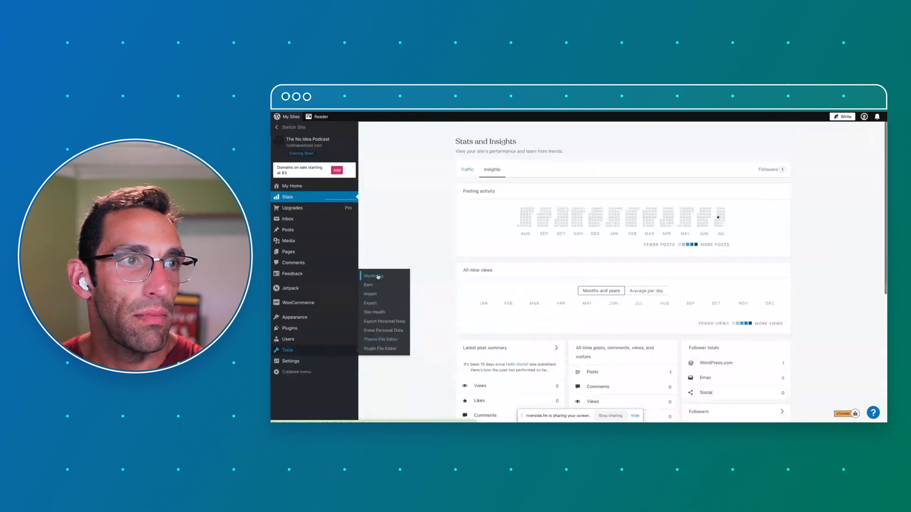
Browse the Marketing Tools list: premium plugins, logo, Canva, Facebook and monetization.
{"action": "left_click", "coordinate": [372, 276]}
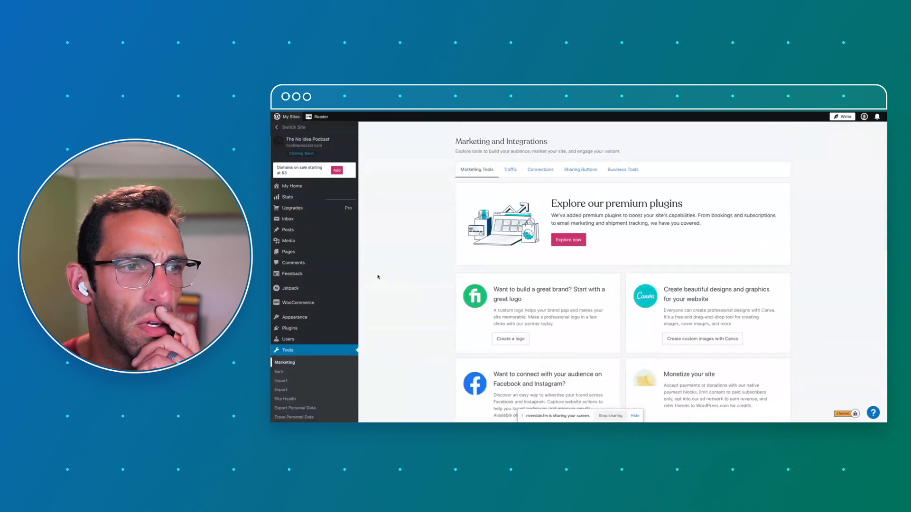
{"action": "scroll", "scroll_direction": "down", "scroll_amount": 3}
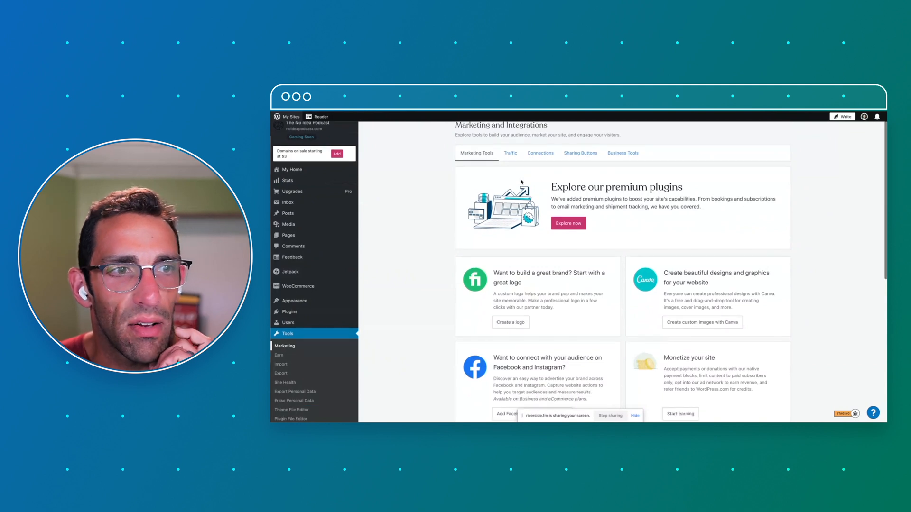
{"action": "scroll", "scroll_direction": "down", "scroll_amount": 3}
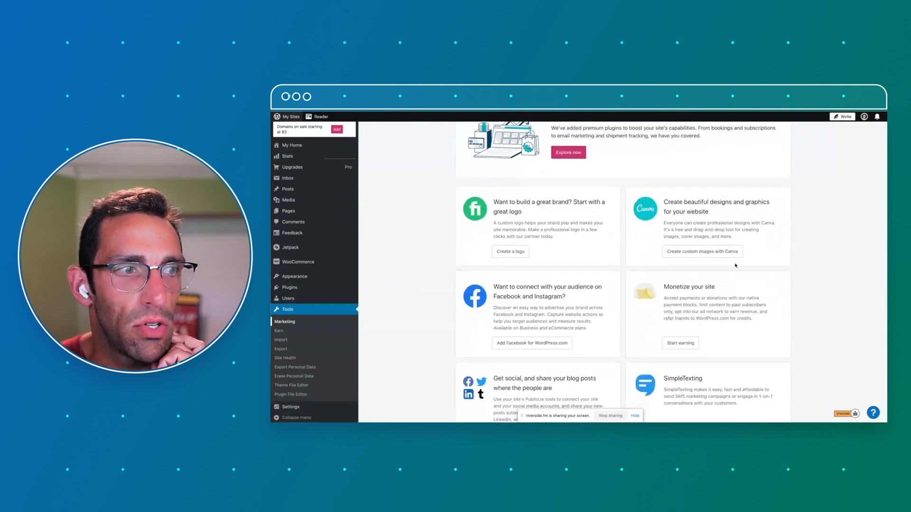
{"action": "scroll", "scroll_direction": "down", "scroll_amount": 3}
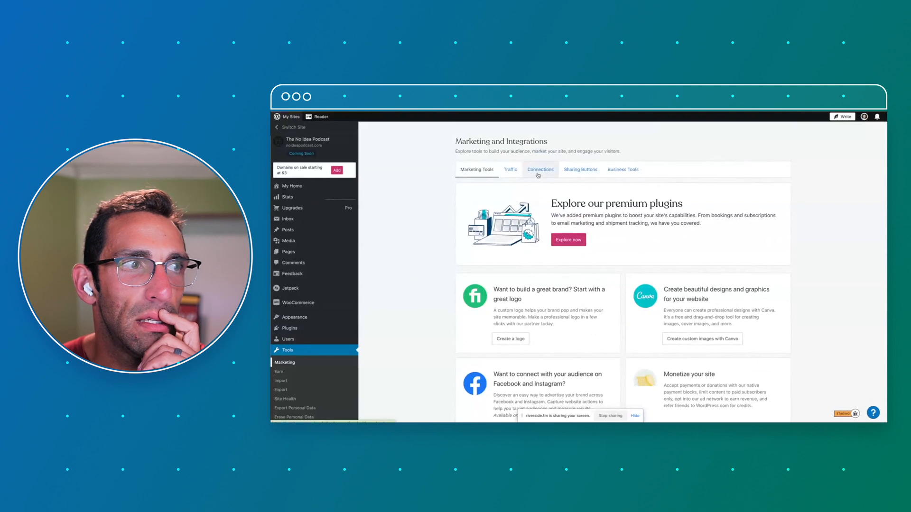
Show the Sharing Buttons settings with the Twitter and Facebook preview.
{"action": "left_click", "coordinate": [581, 169]}
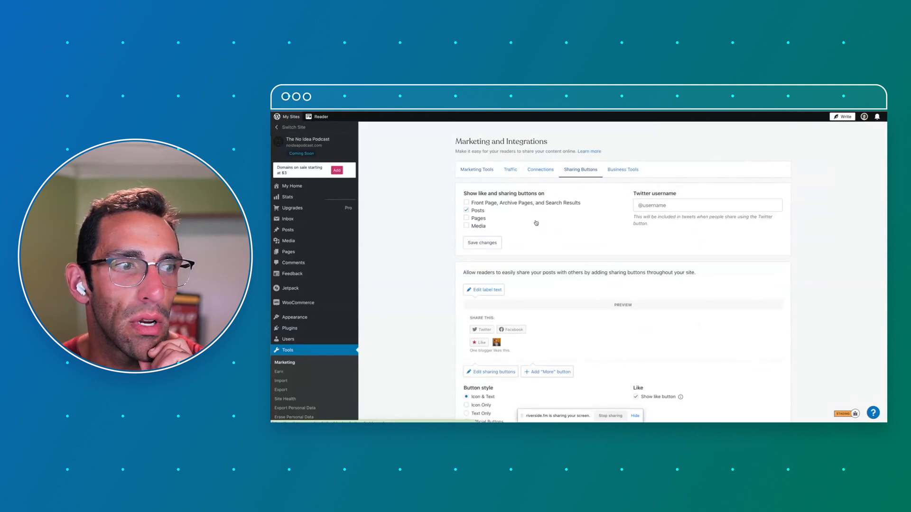
{"action": "scroll", "scroll_direction": "down", "scroll_amount": 3}
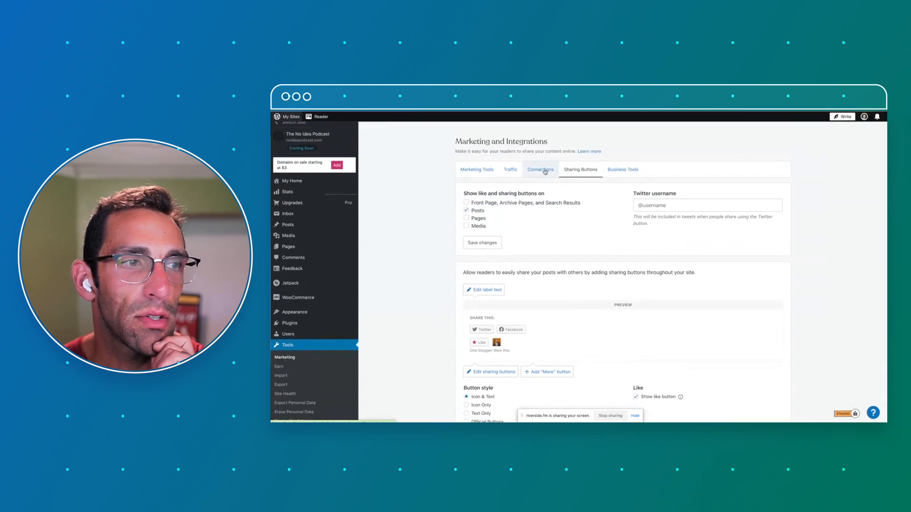
Show the Connections list for Facebook, Twitter, LinkedIn and Tumblr publicizing.
{"action": "left_click", "coordinate": [539, 169]}
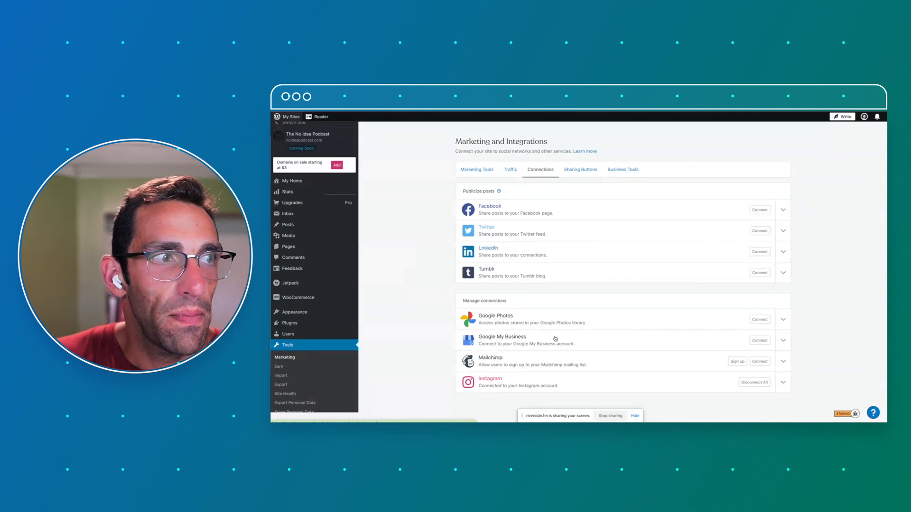
Reach the Related posts section of the Traffic settings.
{"action": "left_click", "coordinate": [510, 169]}
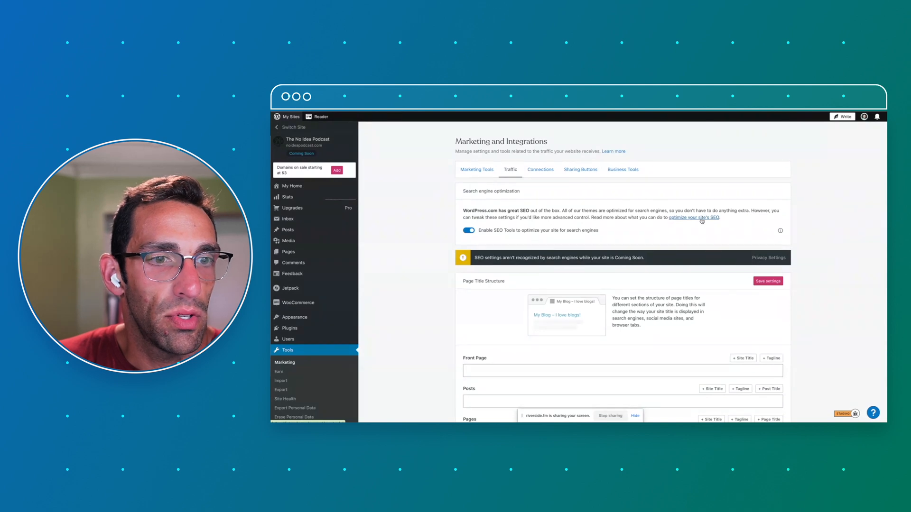
{"action": "scroll", "scroll_direction": "down", "scroll_amount": 3}
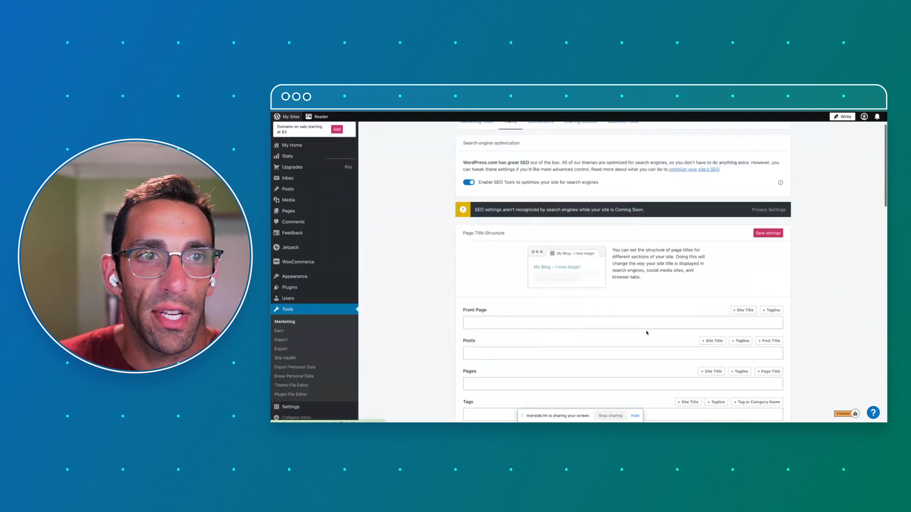
{"action": "scroll", "scroll_direction": "down", "scroll_amount": 3}
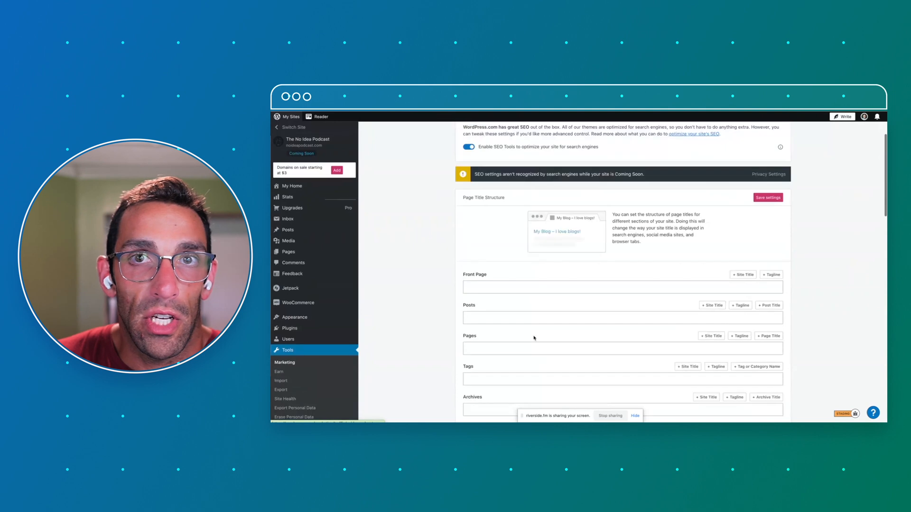
{"action": "scroll", "scroll_direction": "down", "scroll_amount": 3}
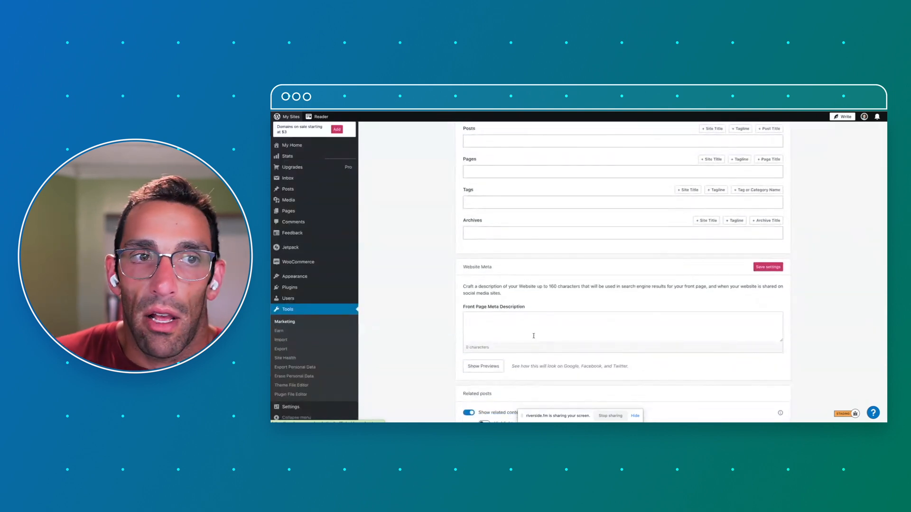
{"action": "scroll", "scroll_direction": "down", "scroll_amount": 3}
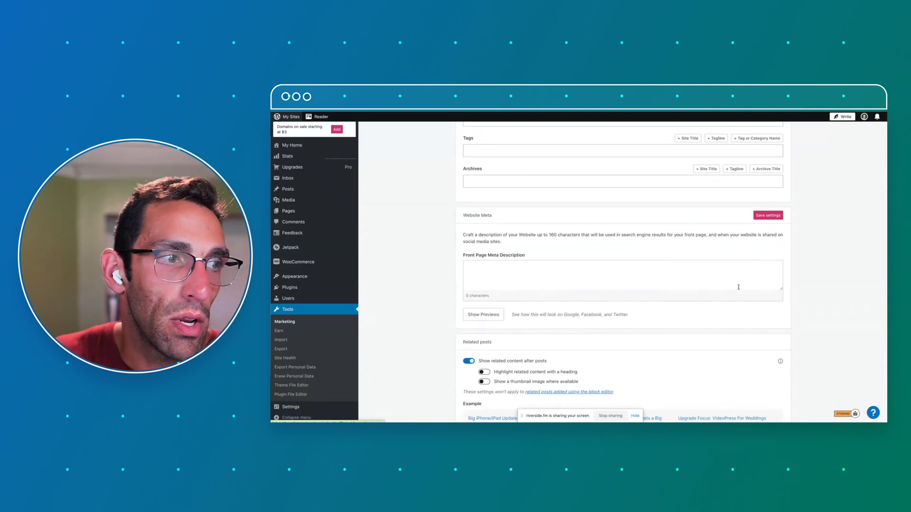
{"action": "scroll", "scroll_direction": "down", "scroll_amount": 3}
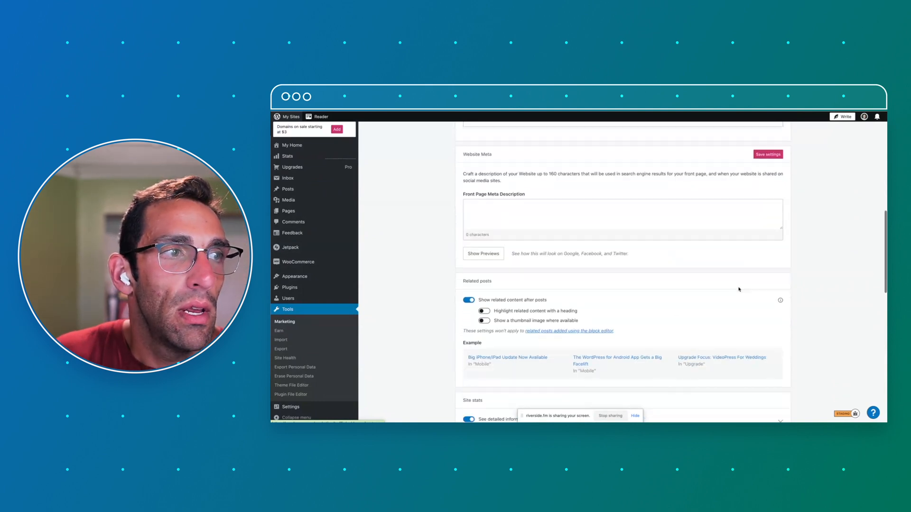
{"action": "scroll", "scroll_direction": "down", "scroll_amount": 3}
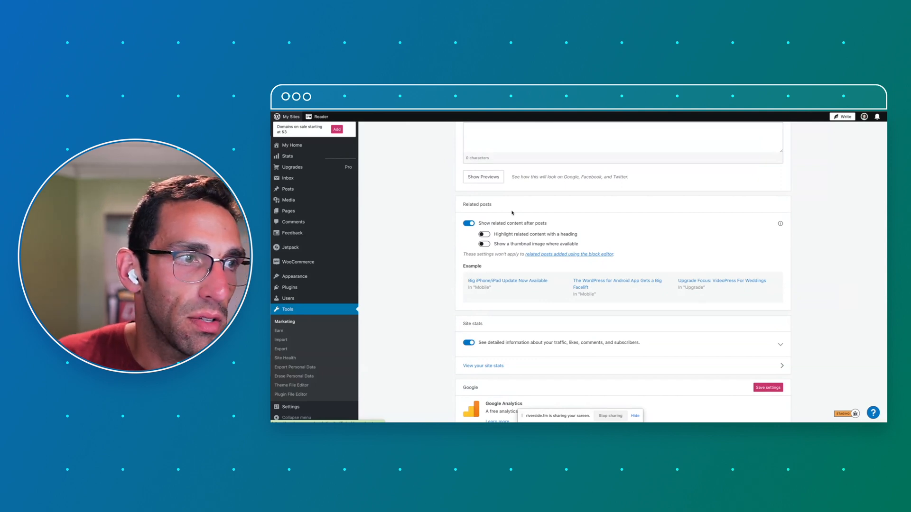
Enable a heading and thumbnail images for related posts.
{"action": "left_click", "coordinate": [484, 233]}
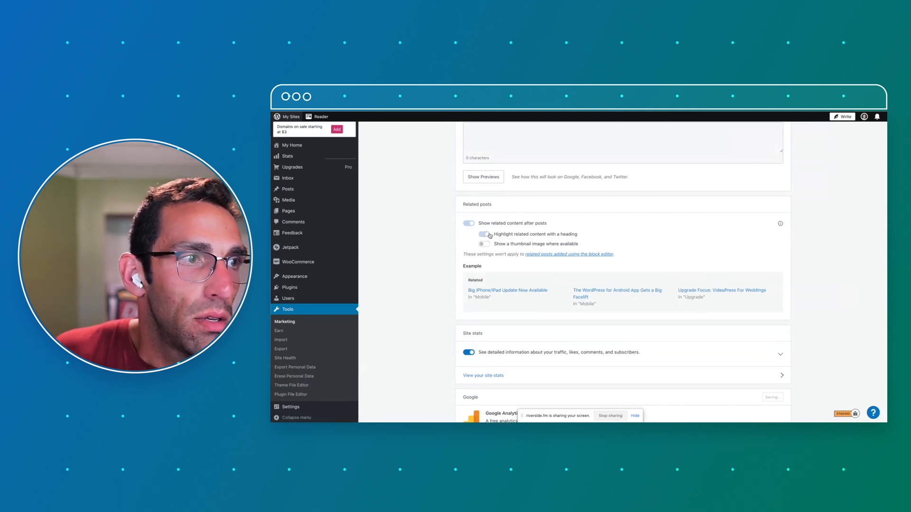
{"action": "left_click", "coordinate": [484, 243]}
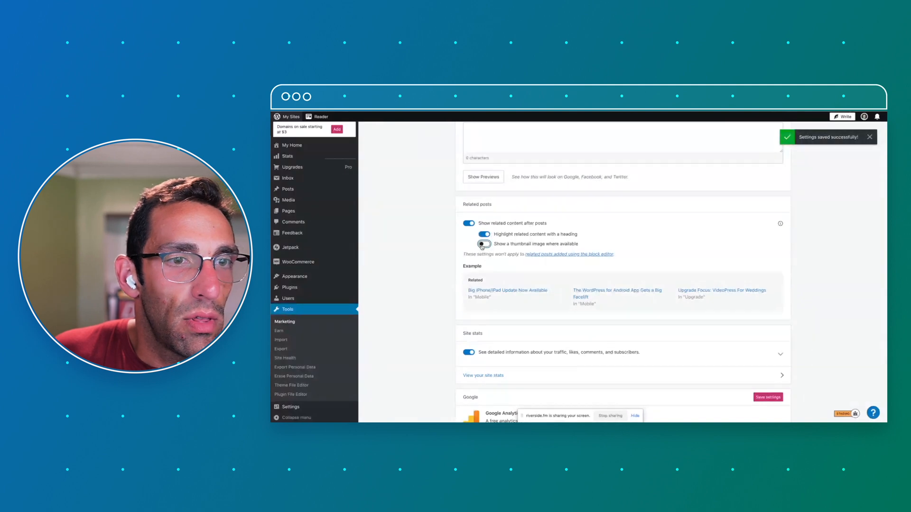
{"action": "left_click", "coordinate": [484, 244]}
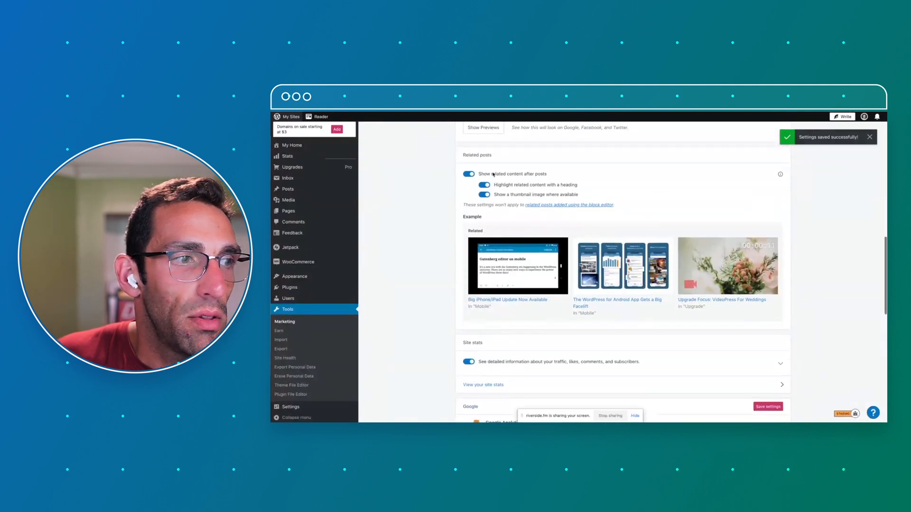
{"action": "scroll", "scroll_direction": "down", "scroll_amount": 3}
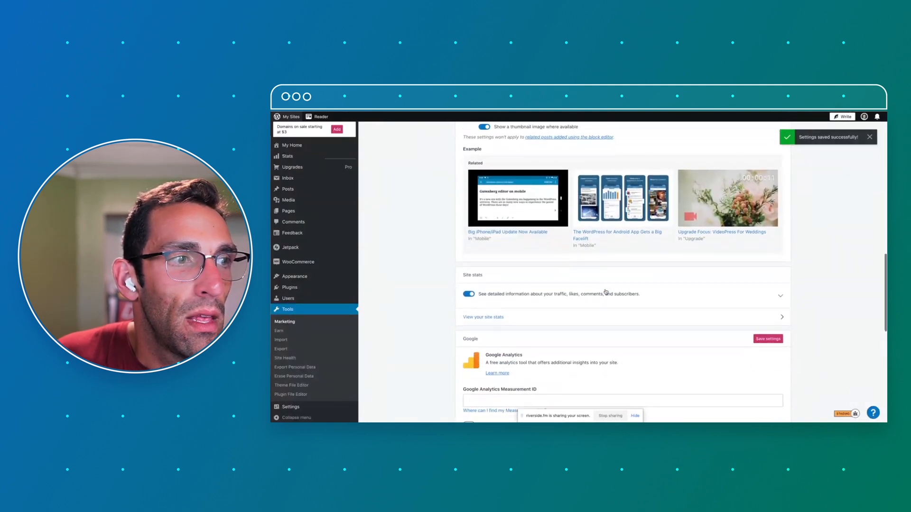
{"action": "scroll", "scroll_direction": "down", "scroll_amount": 3}
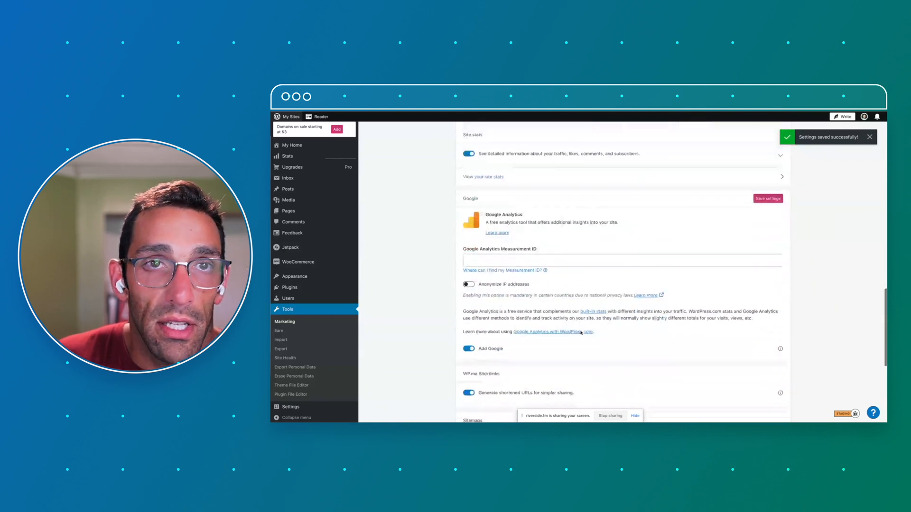
{"action": "scroll", "scroll_direction": "down", "scroll_amount": 3}
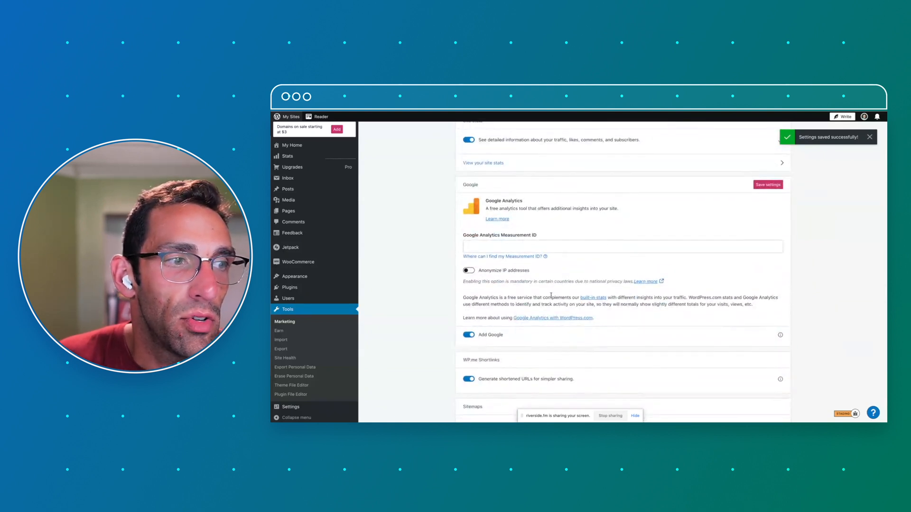
{"action": "scroll", "scroll_direction": "down", "scroll_amount": 3}
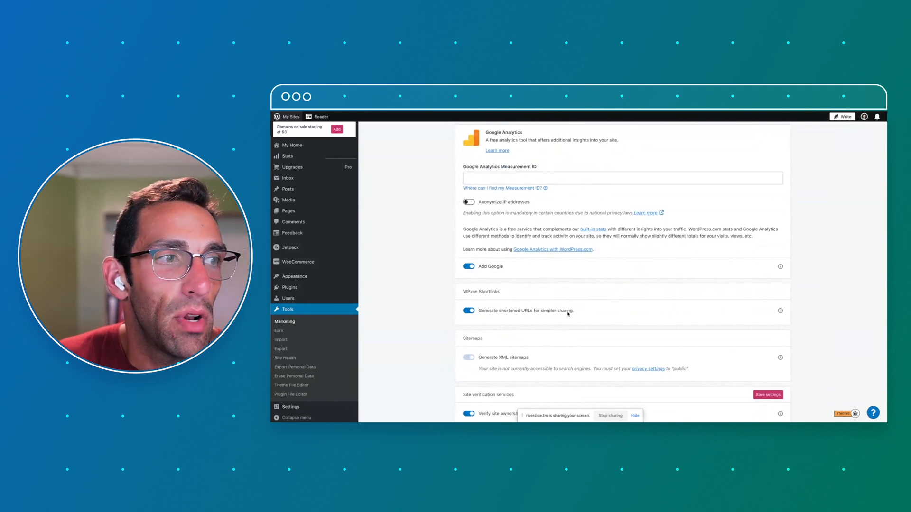
{"action": "scroll", "scroll_direction": "down", "scroll_amount": 3}
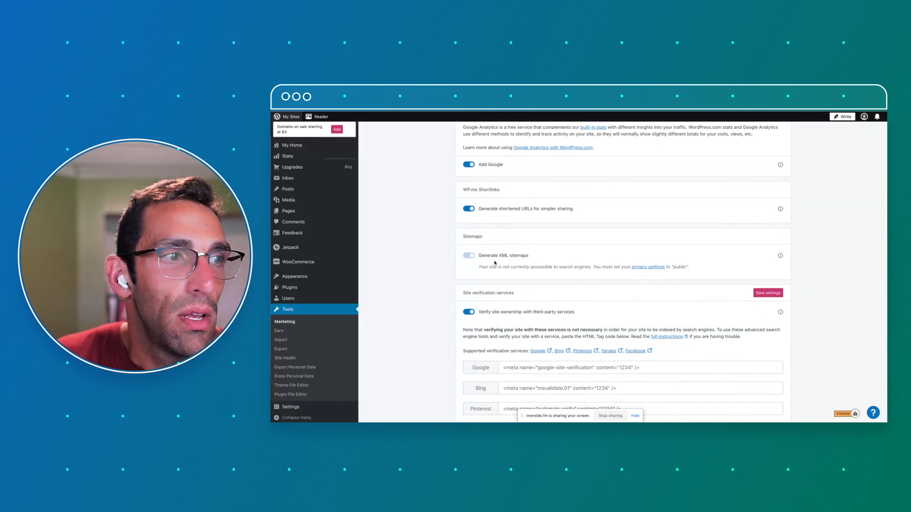
{"action": "scroll", "scroll_direction": "down", "scroll_amount": 3}
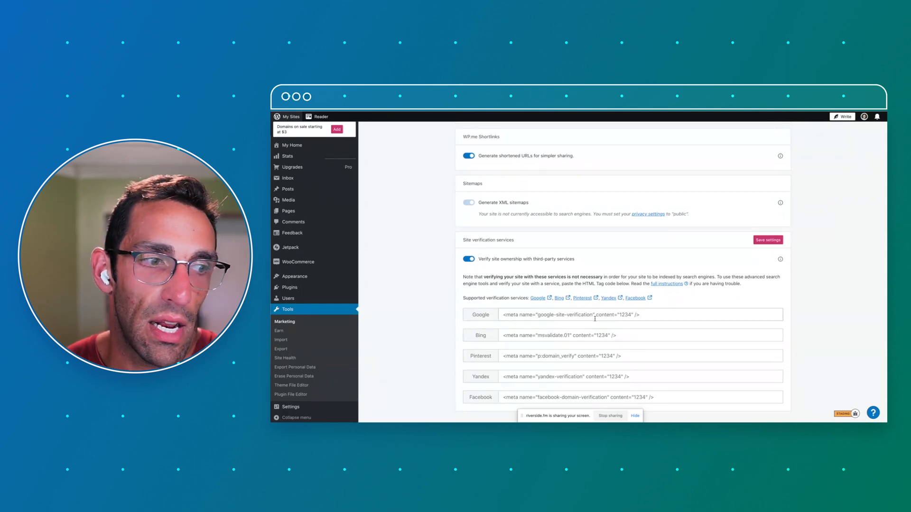
{"action": "mouse_move", "coordinate": [672, 326]}
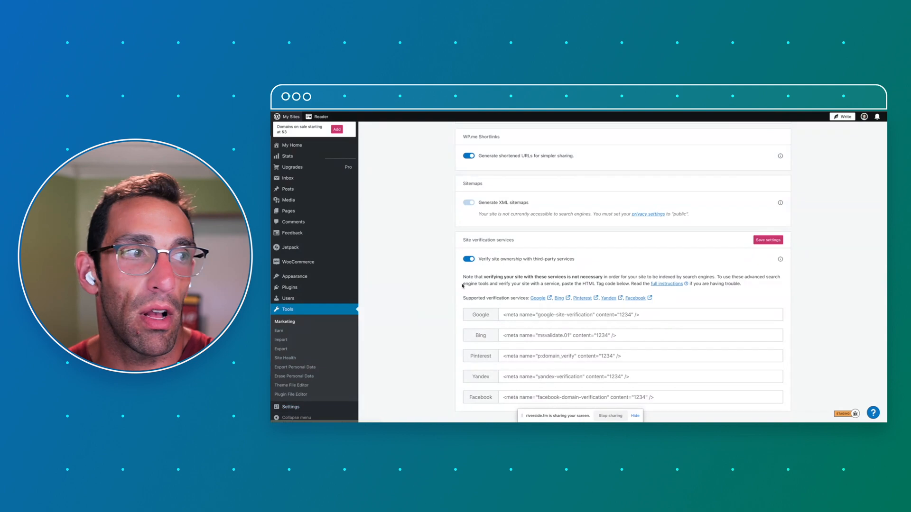
{"action": "scroll", "scroll_direction": "up", "scroll_amount": 3}
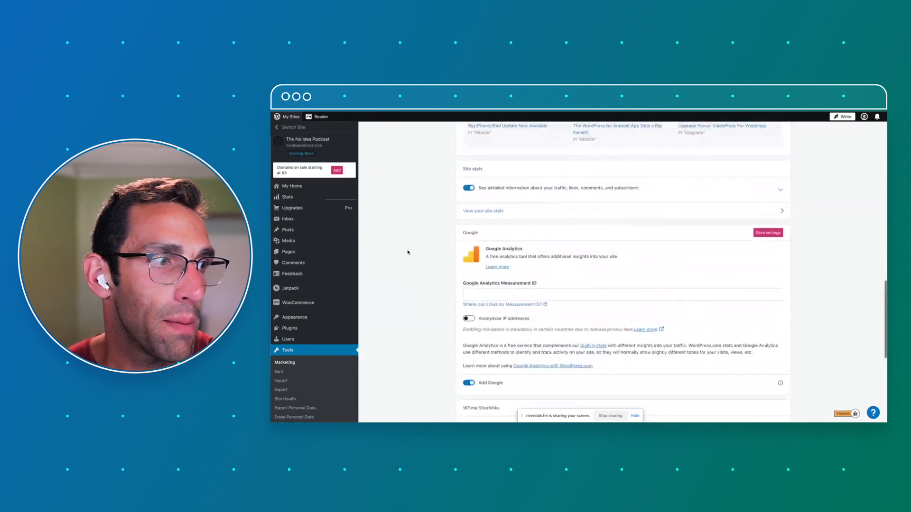